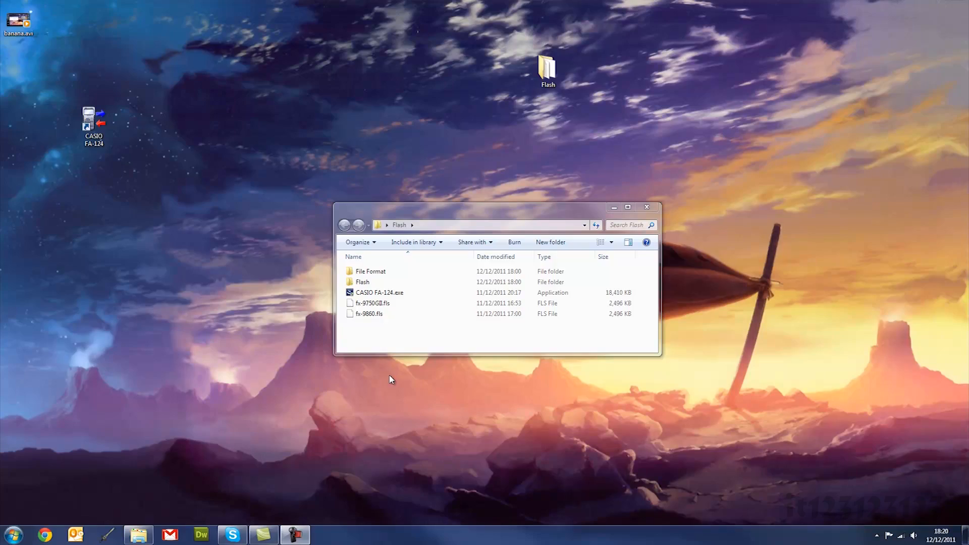
Launch CASIO FA-124.exe from the Flash folder, opening its not-connected Calculator and FA-124 panes.
click(379, 292)
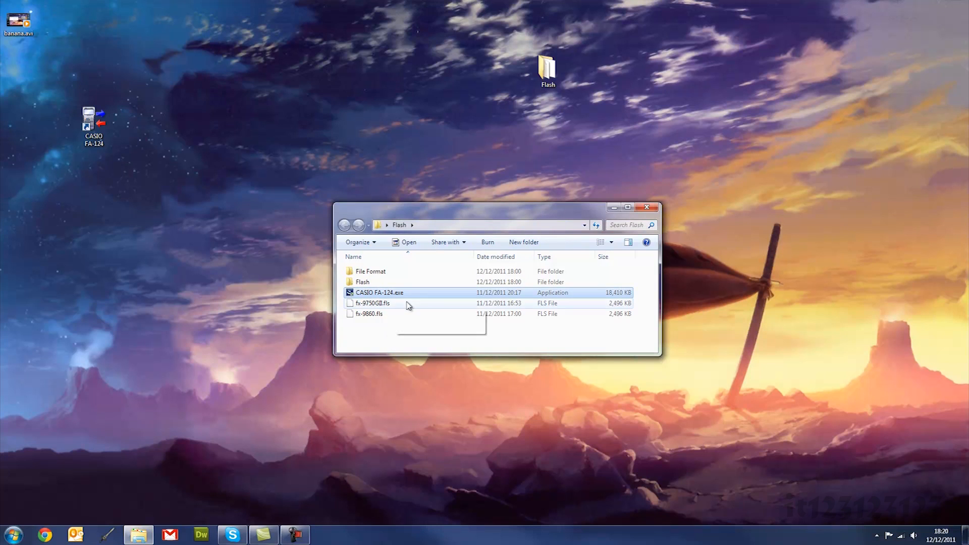
mouse_move(361, 297)
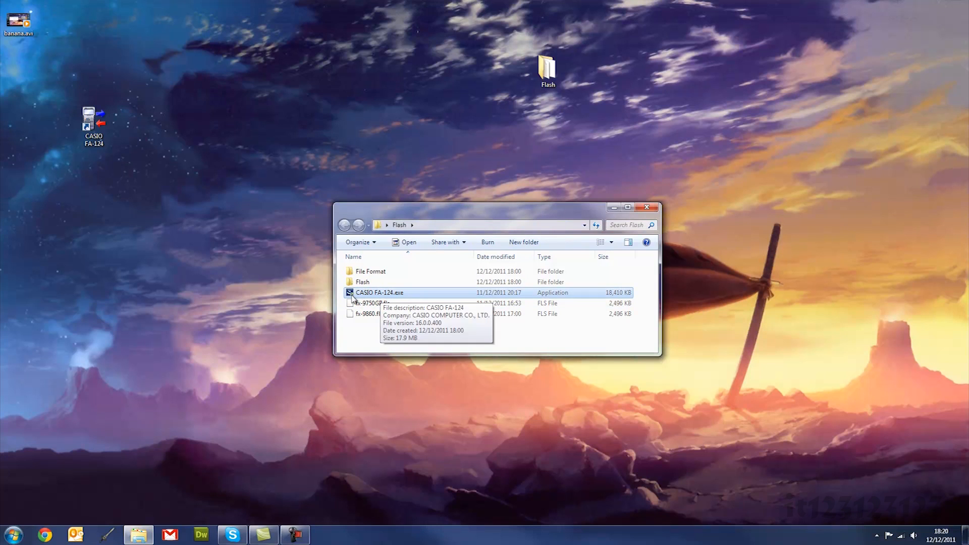
mouse_move(211, 256)
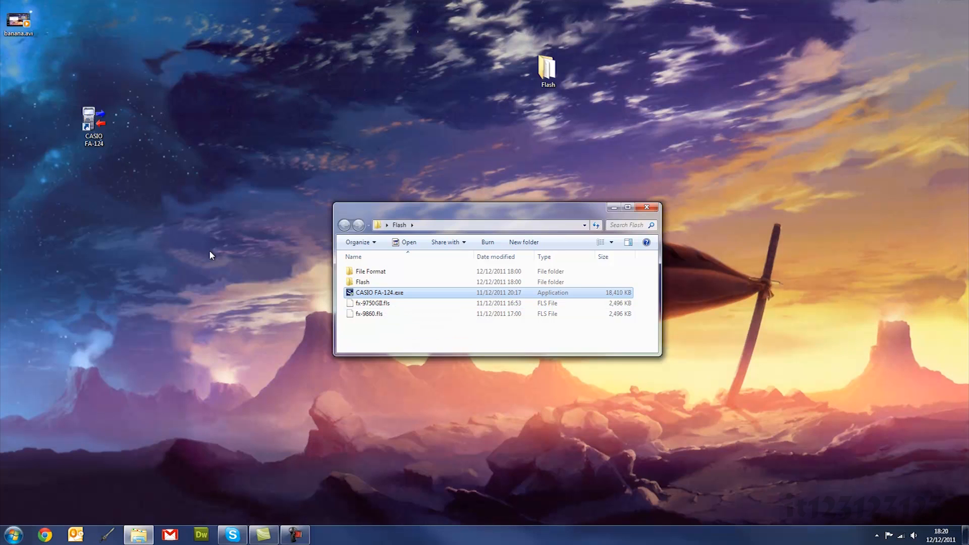
double_click(380, 292)
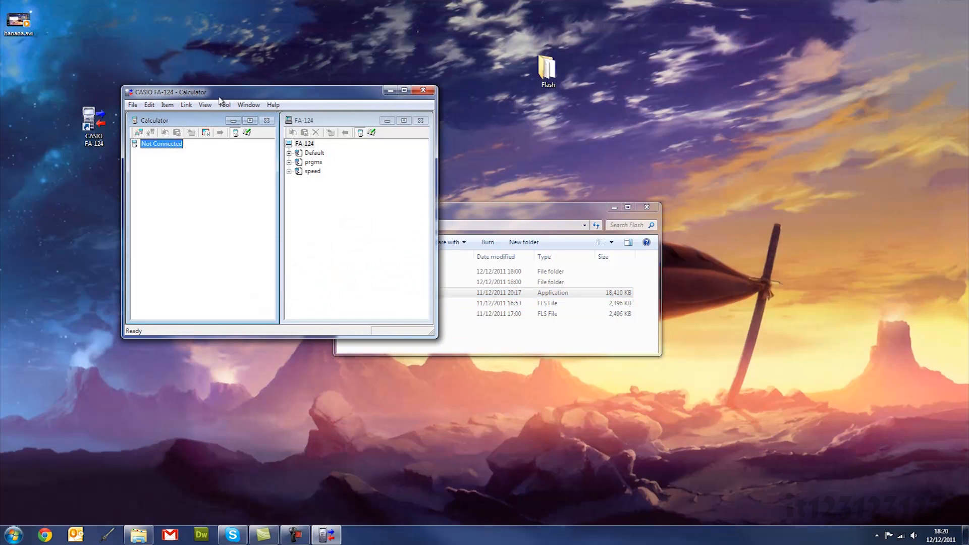